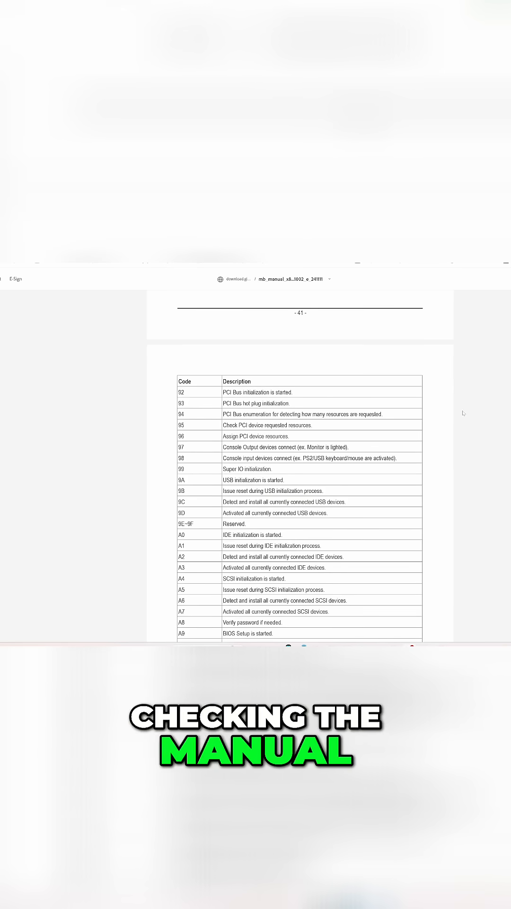
- Scroll to the POST code table and highlight code 99's 'Super IO initialization' description
scroll(up, 3)
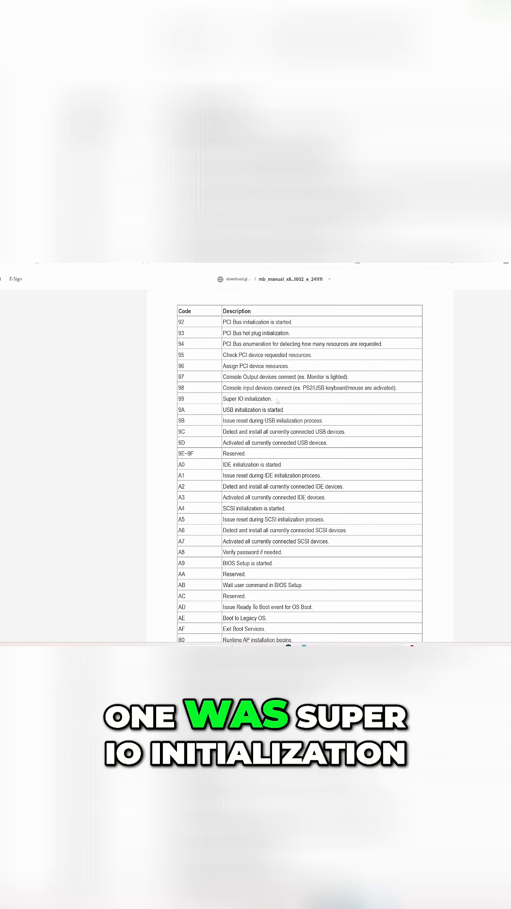
double_click(246, 399)
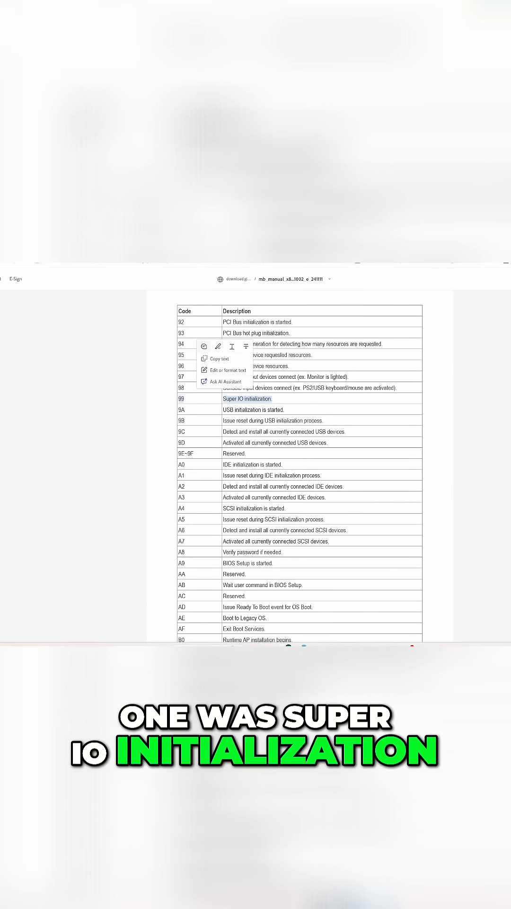